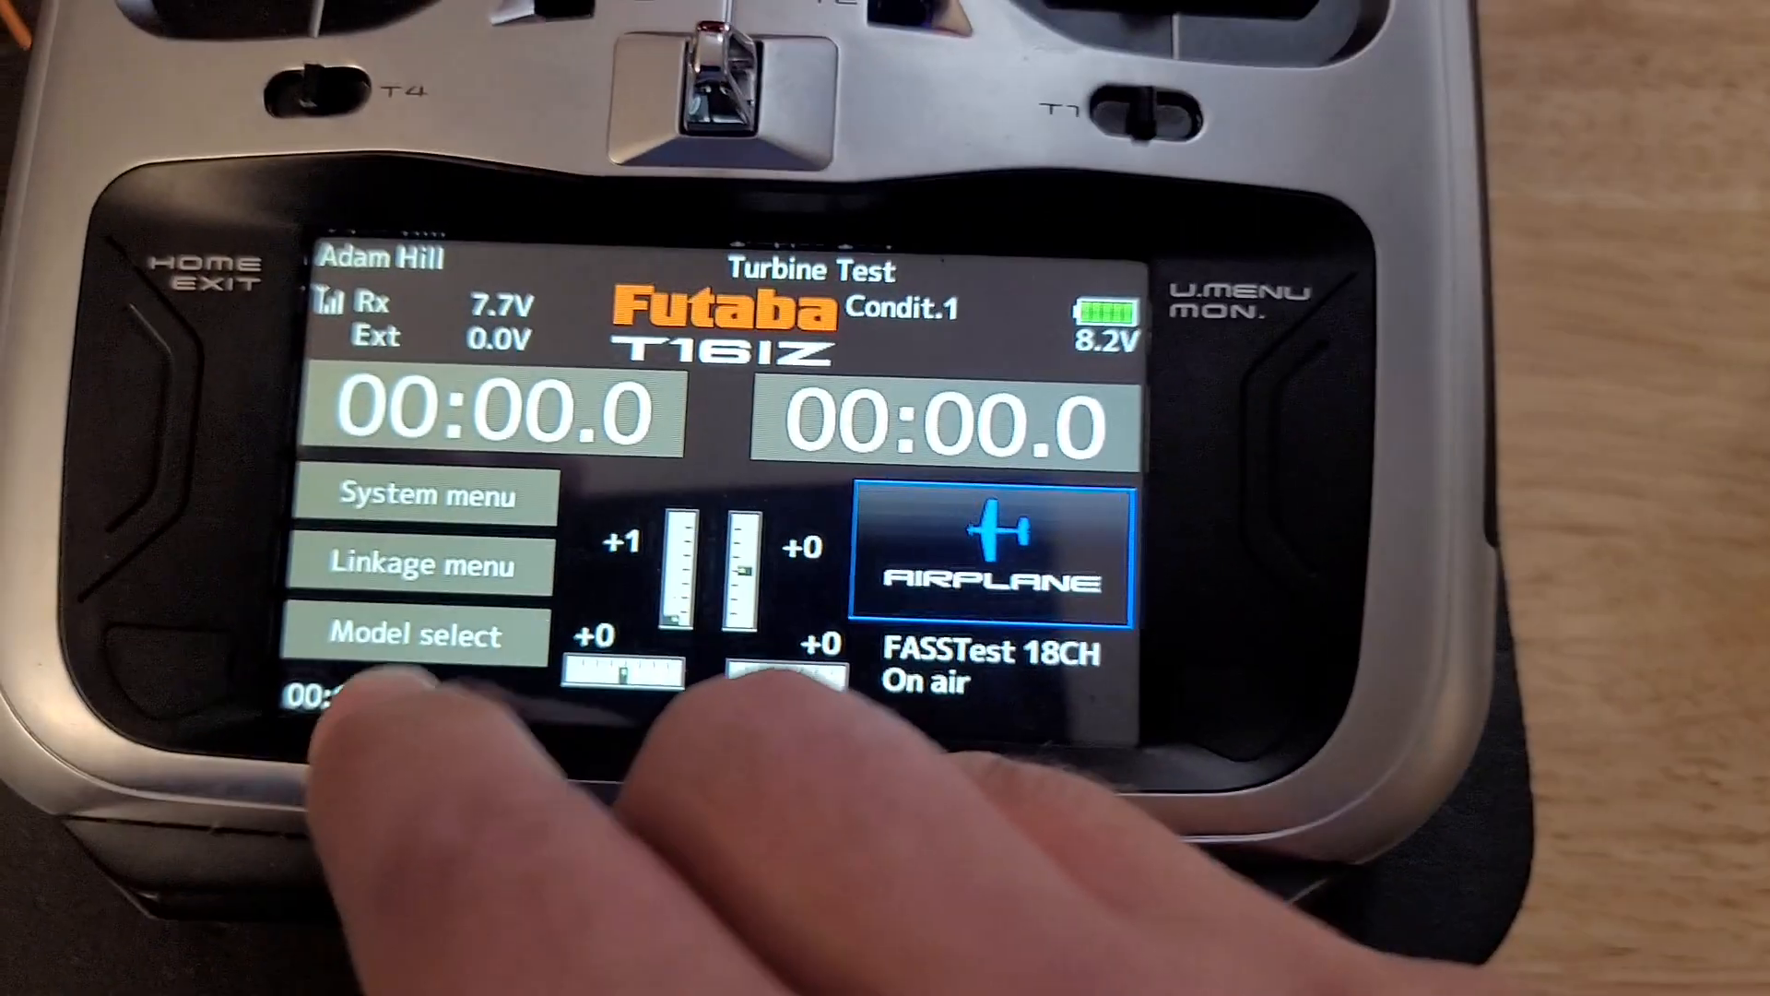
- Choose FUTABA JC.V10 as the GSU telemetry system and continue to the sensor slot page
left_click(420, 564)
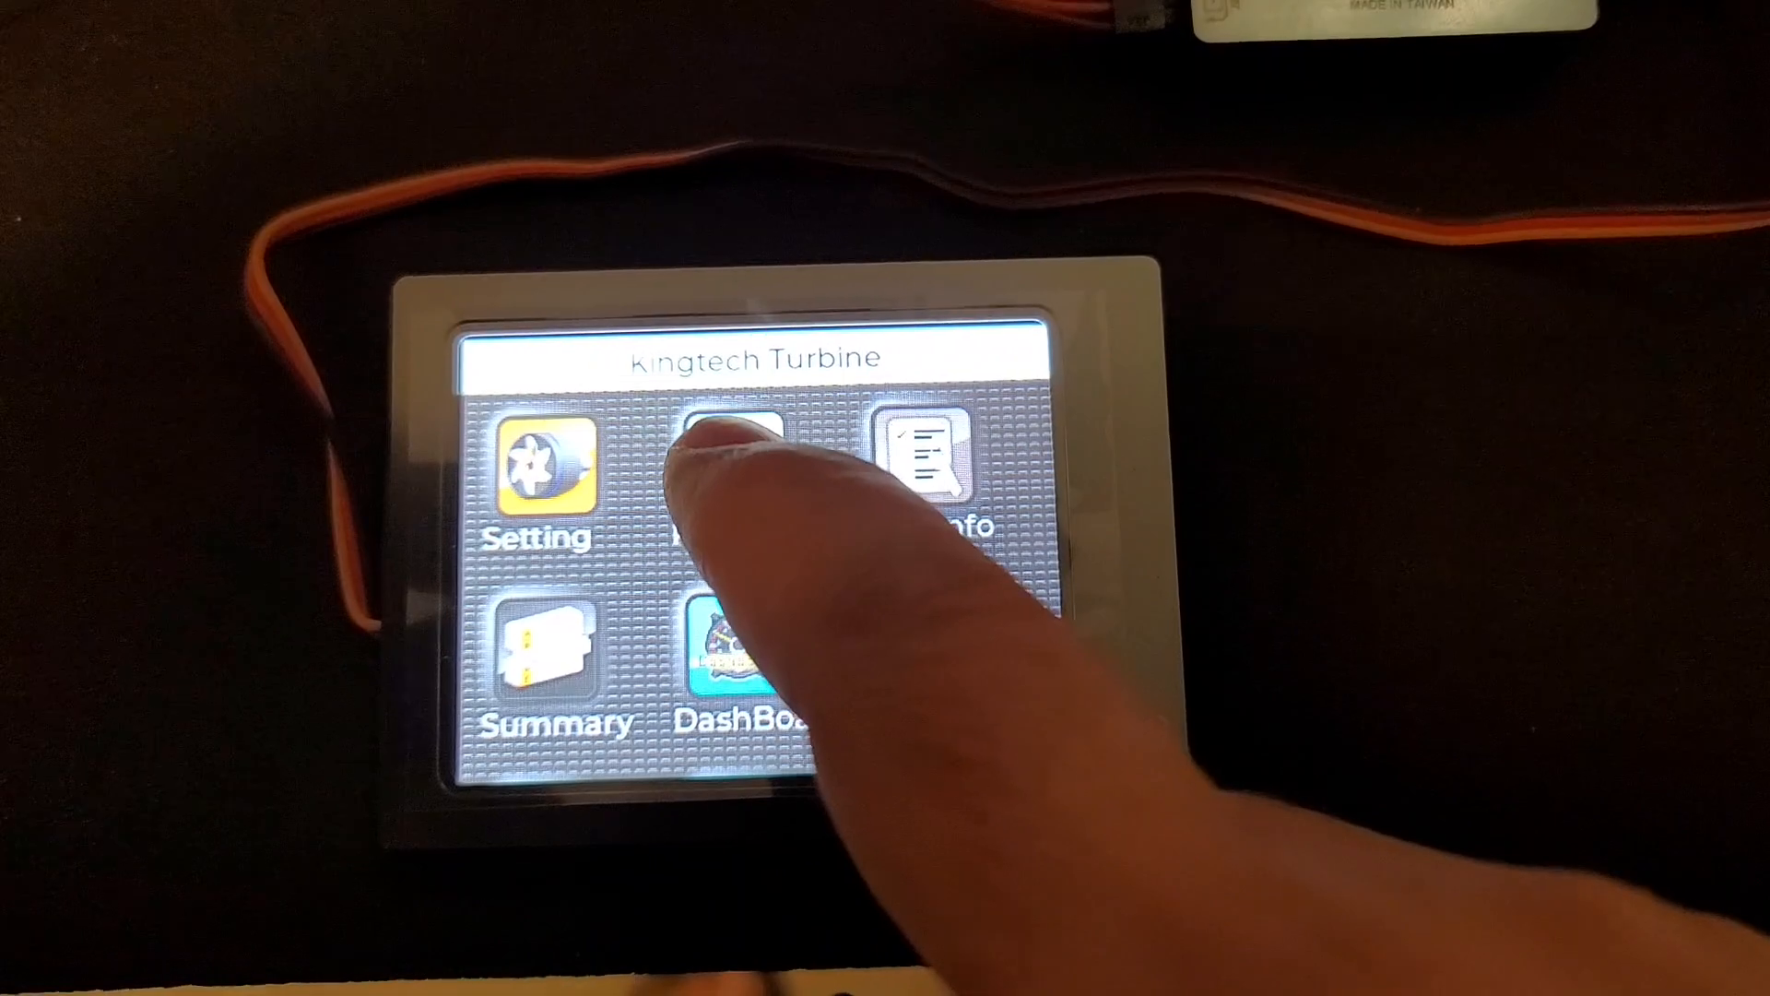
left_click(734, 474)
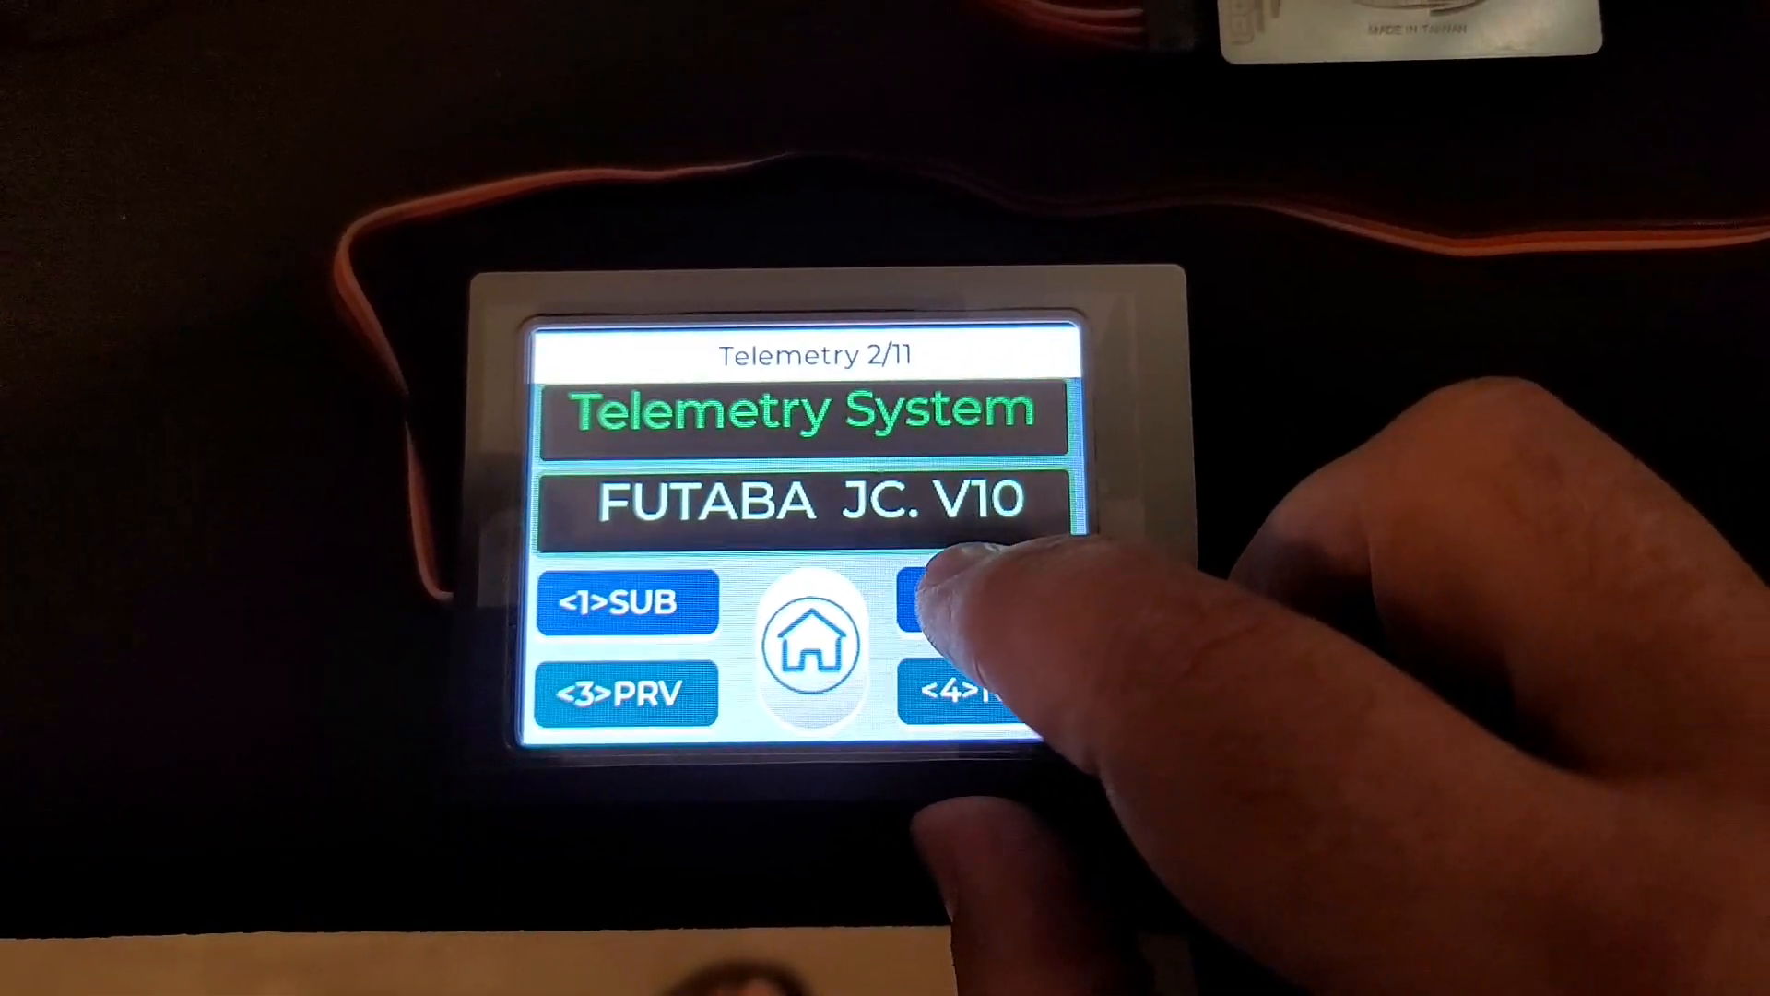
left_click(977, 605)
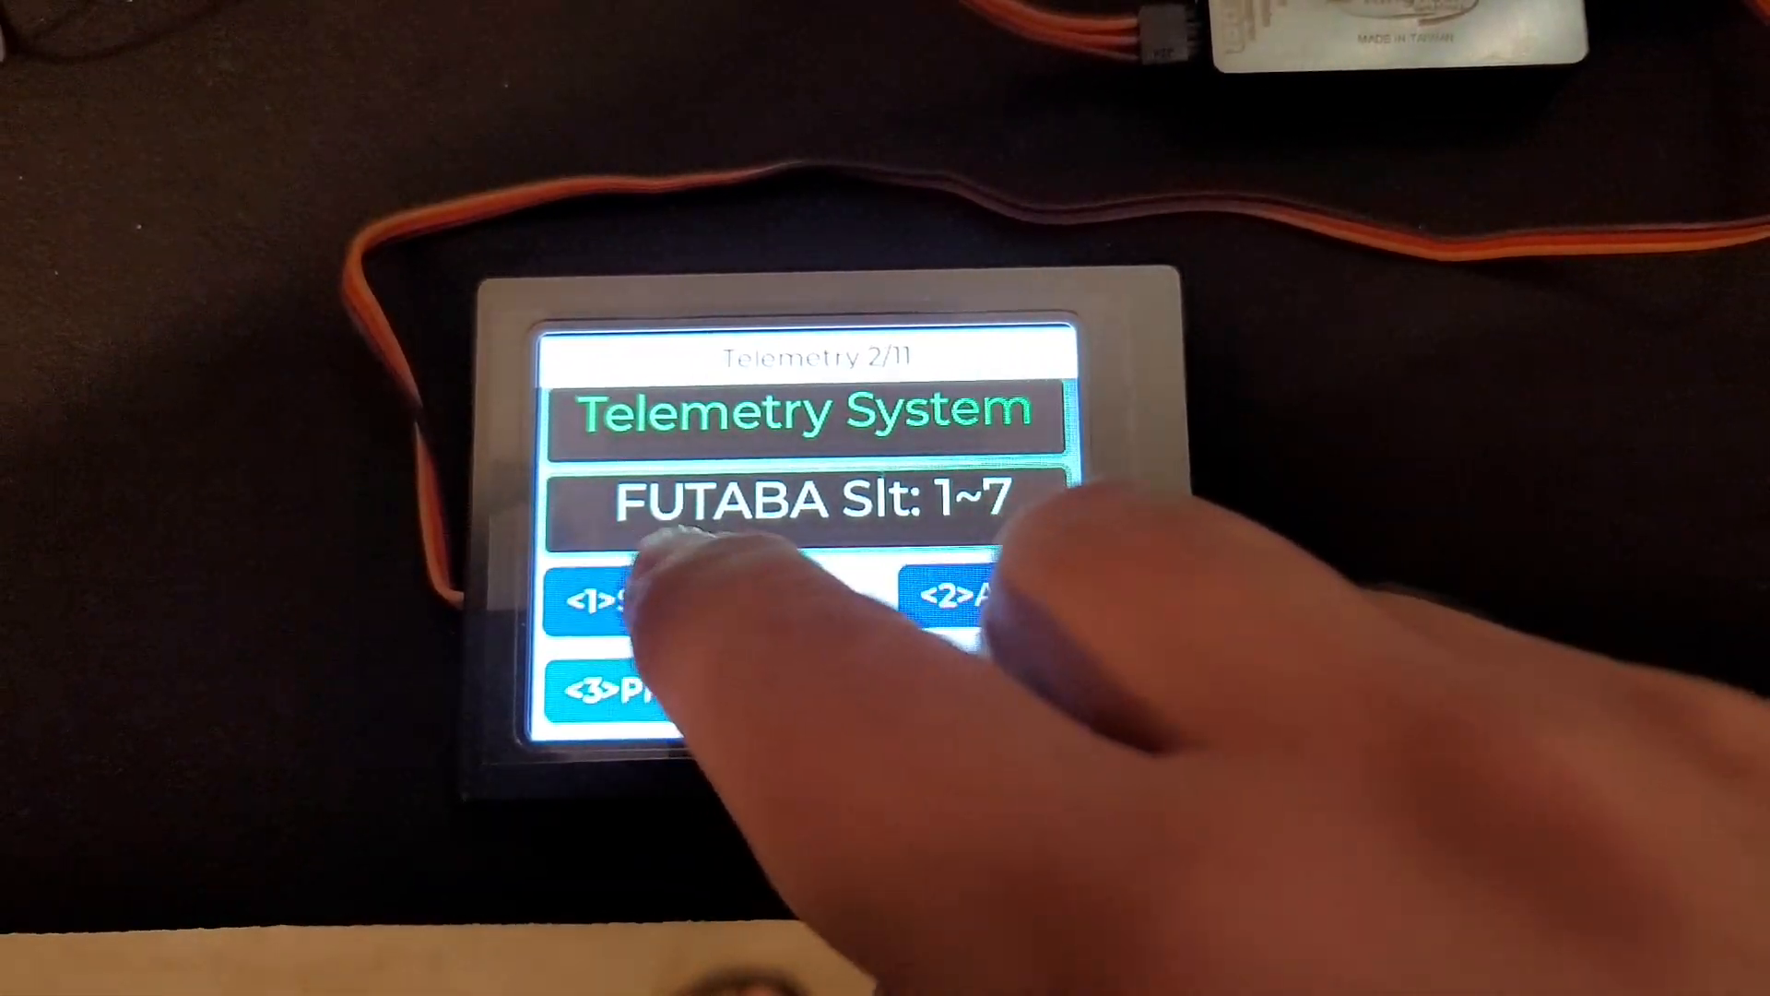
left_click(626, 599)
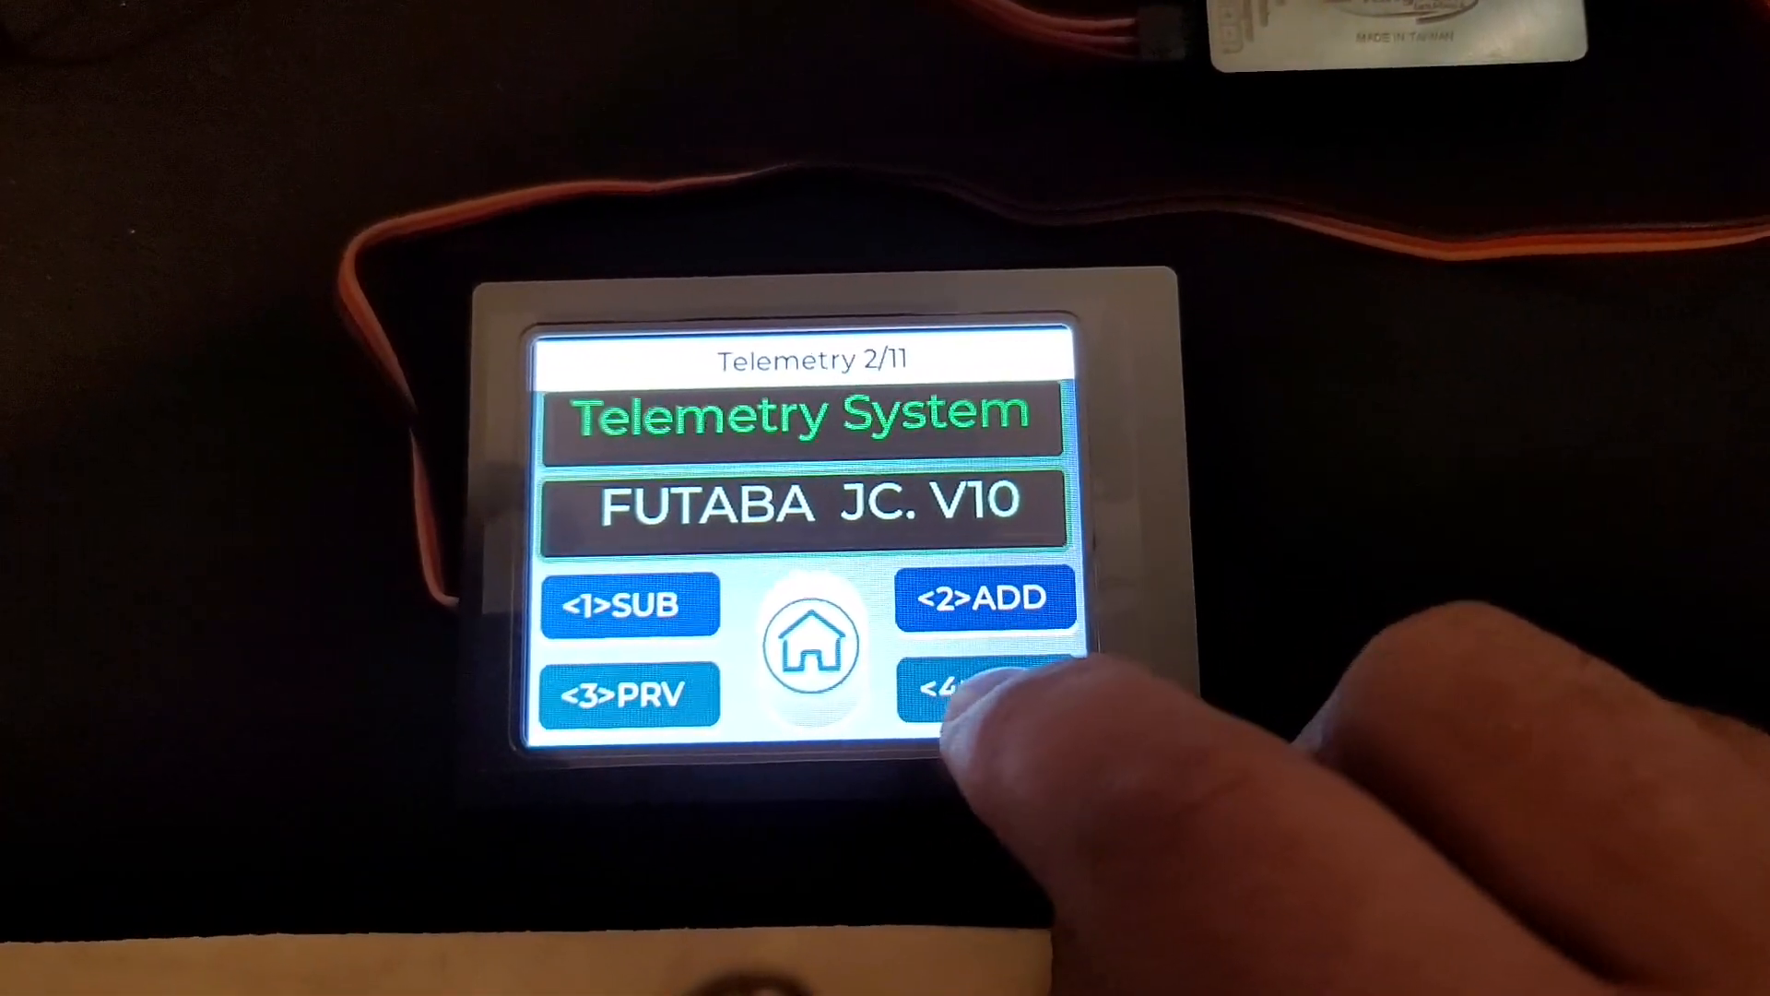
left_click(972, 686)
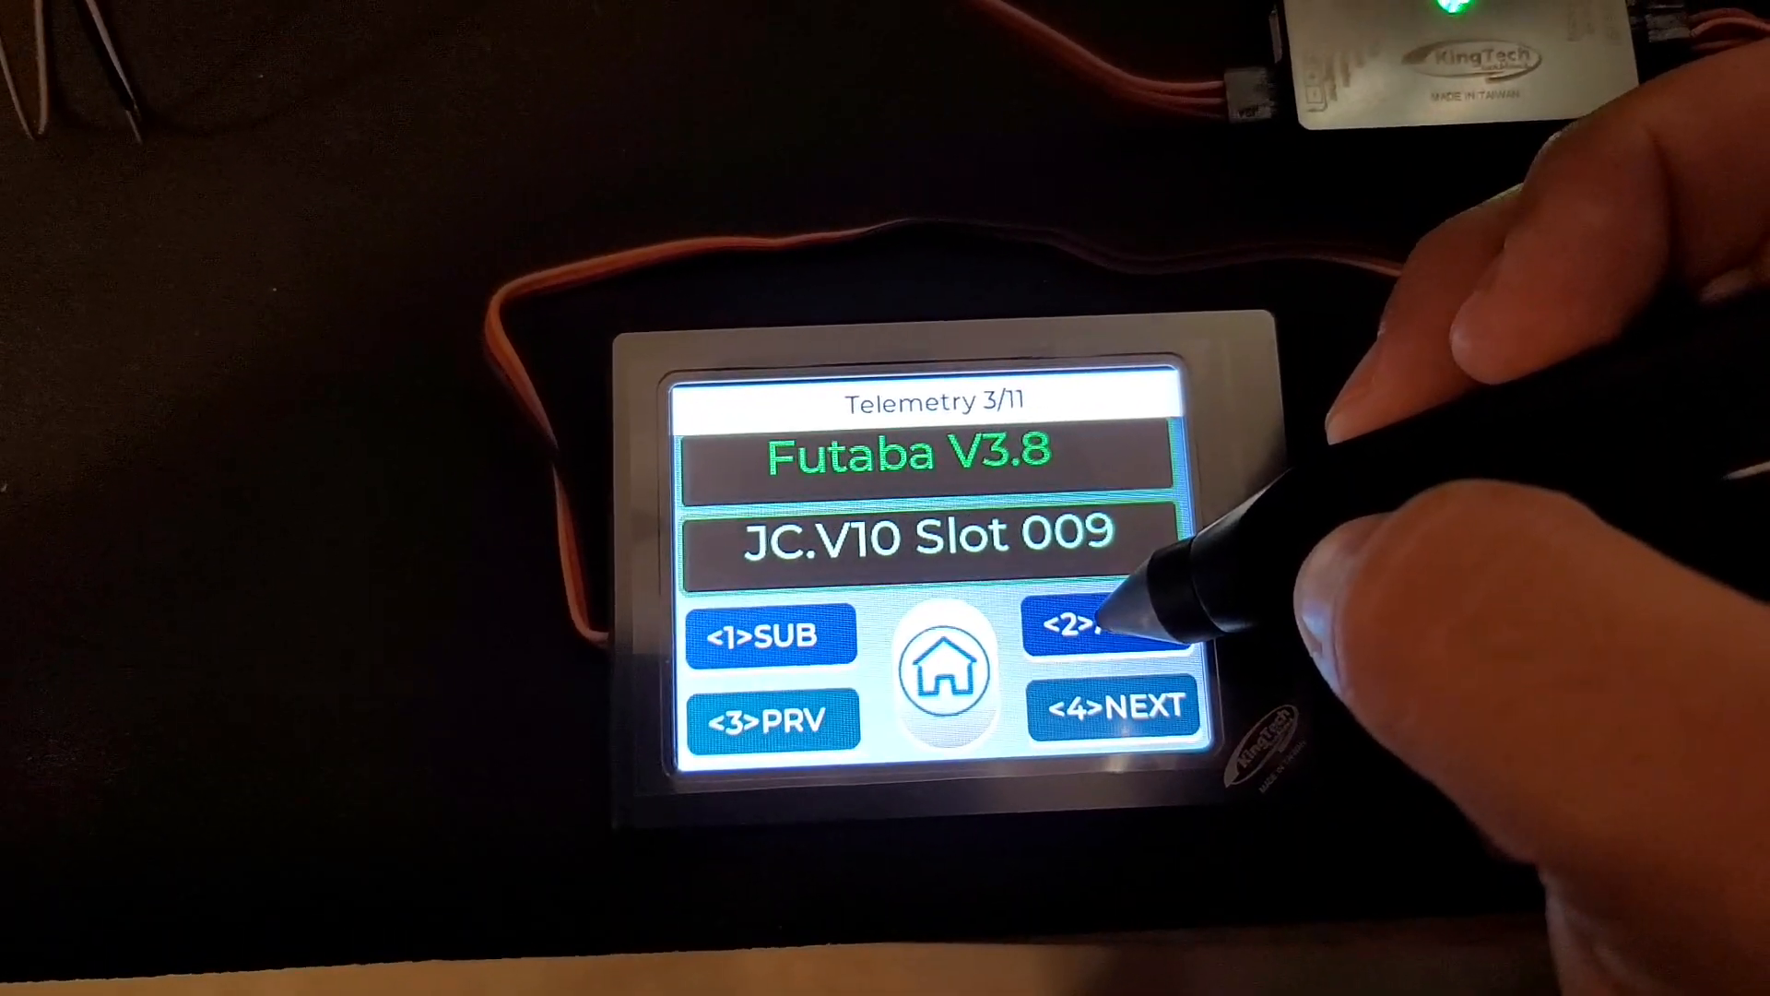
- Raise the JC.V10 slot to 010, keep the 2000ml tank and pass Pump Factor, TelemetrySupport and Rpm Disp Scale
left_click(1084, 627)
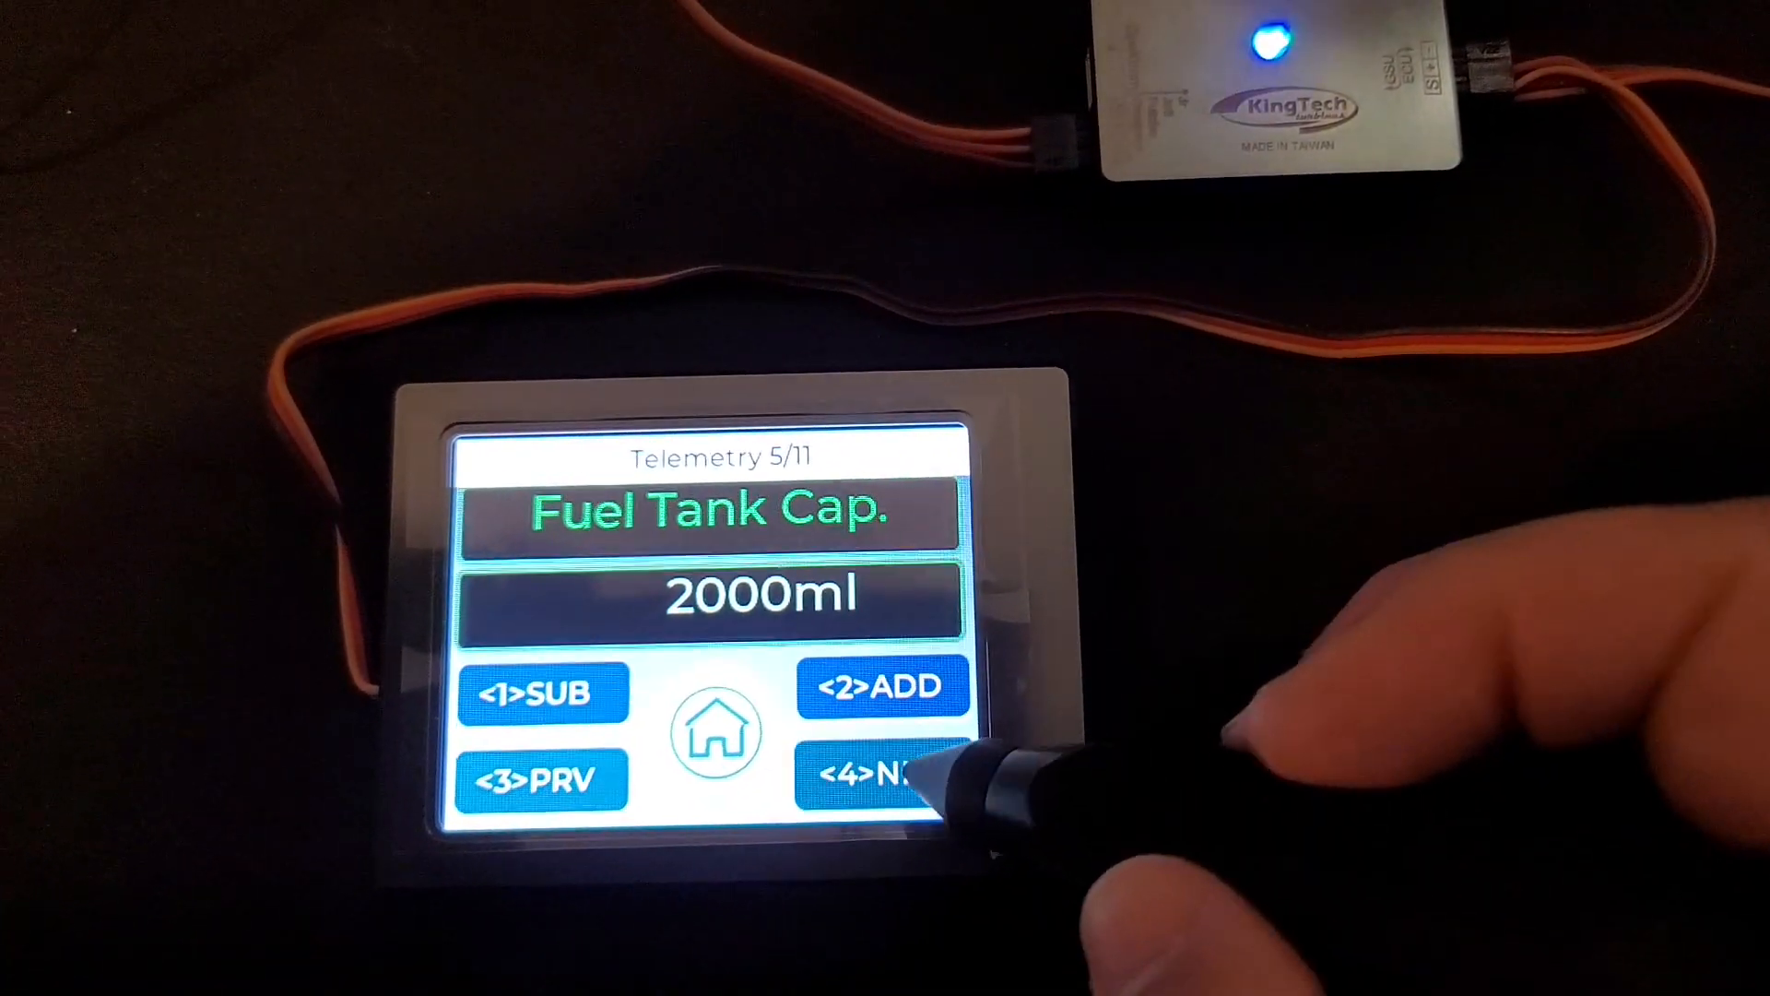
left_click(887, 778)
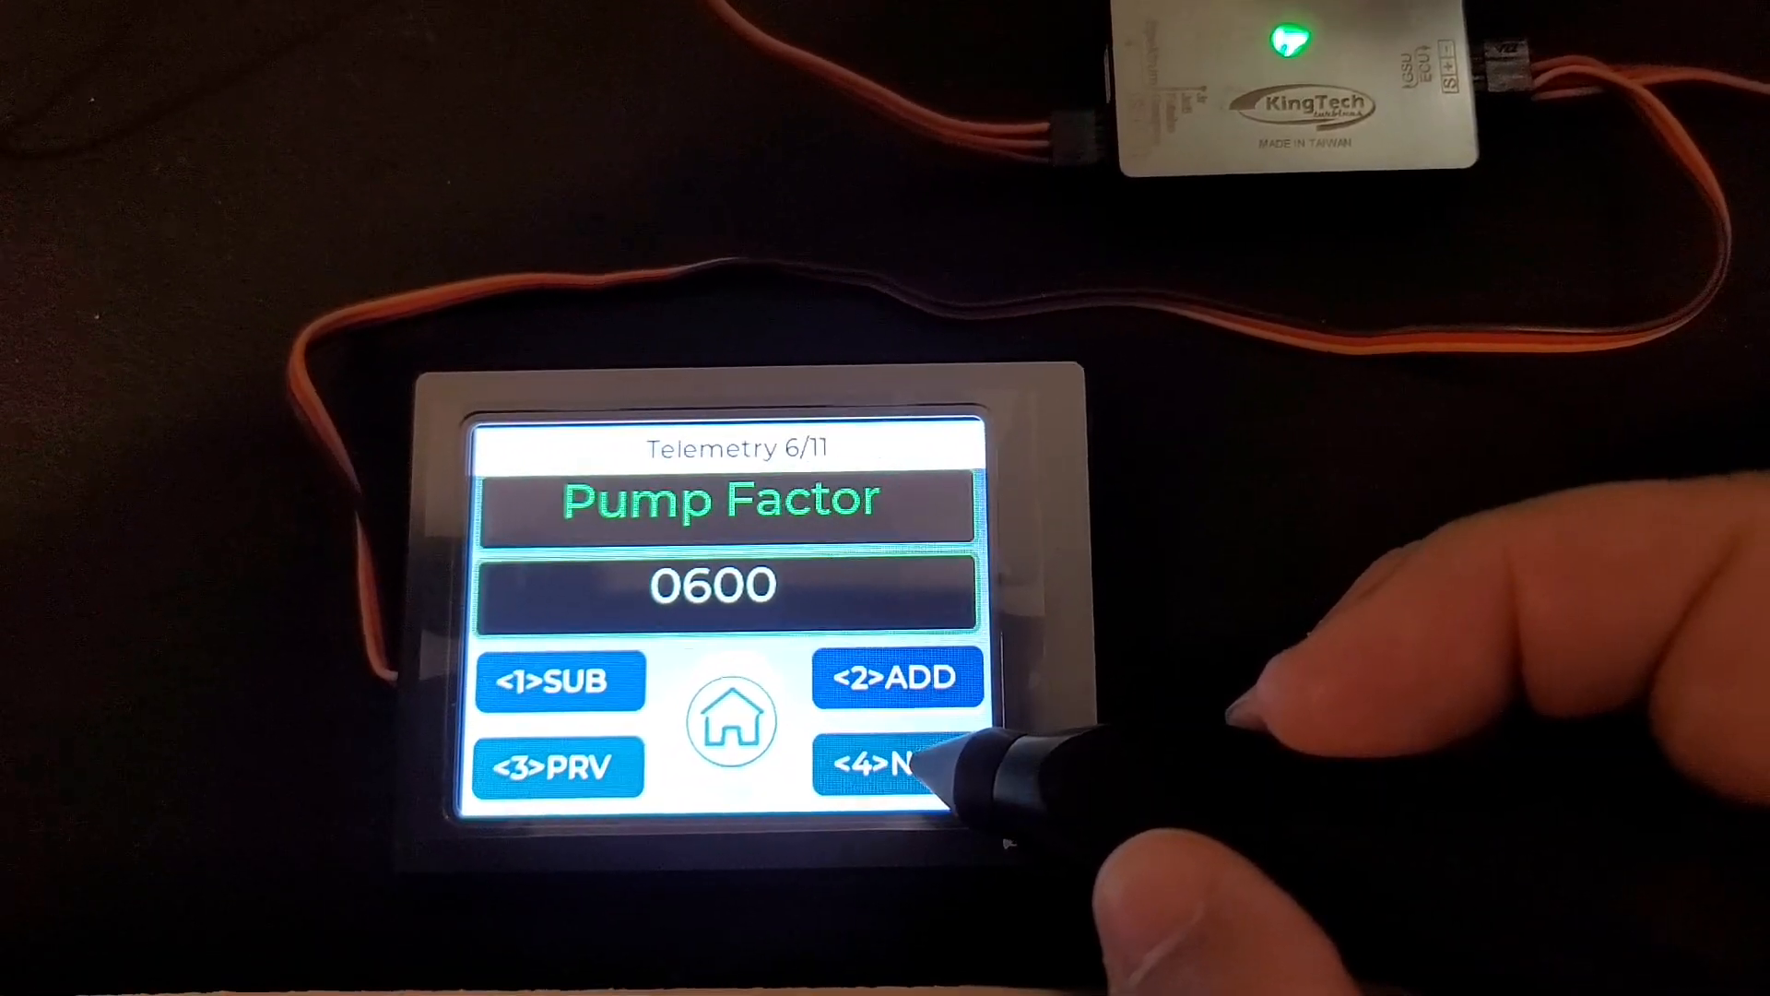
left_click(898, 765)
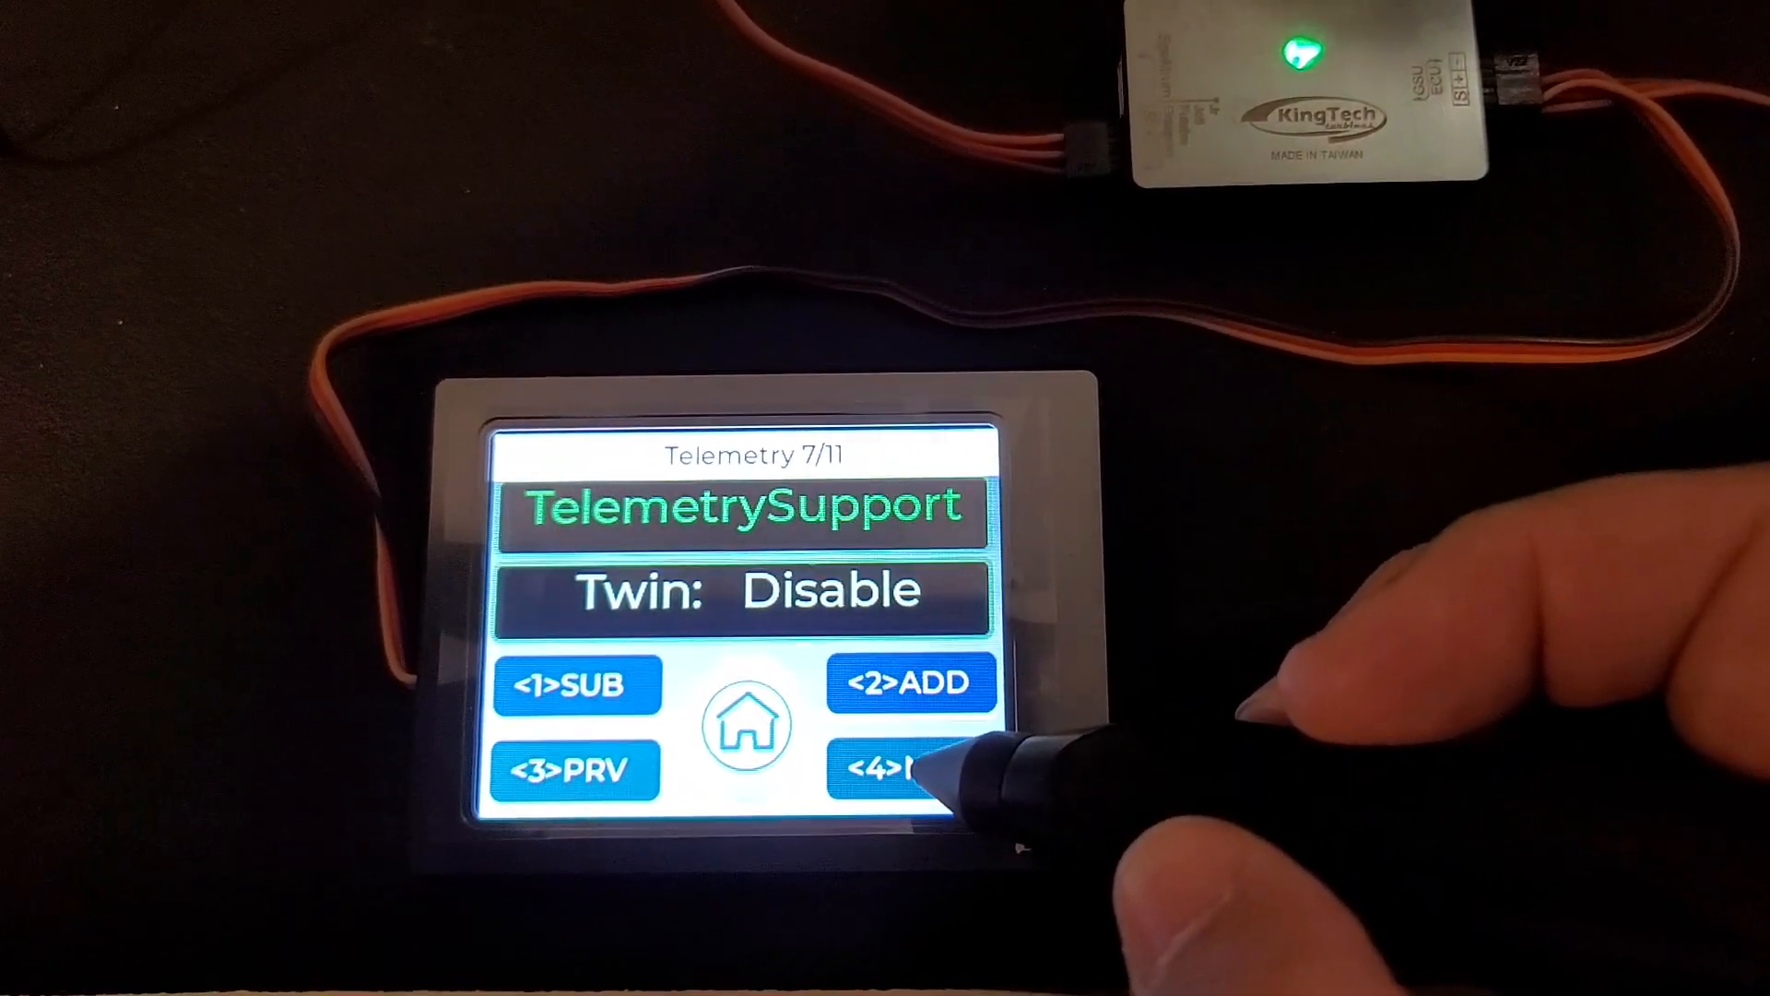
left_click(904, 772)
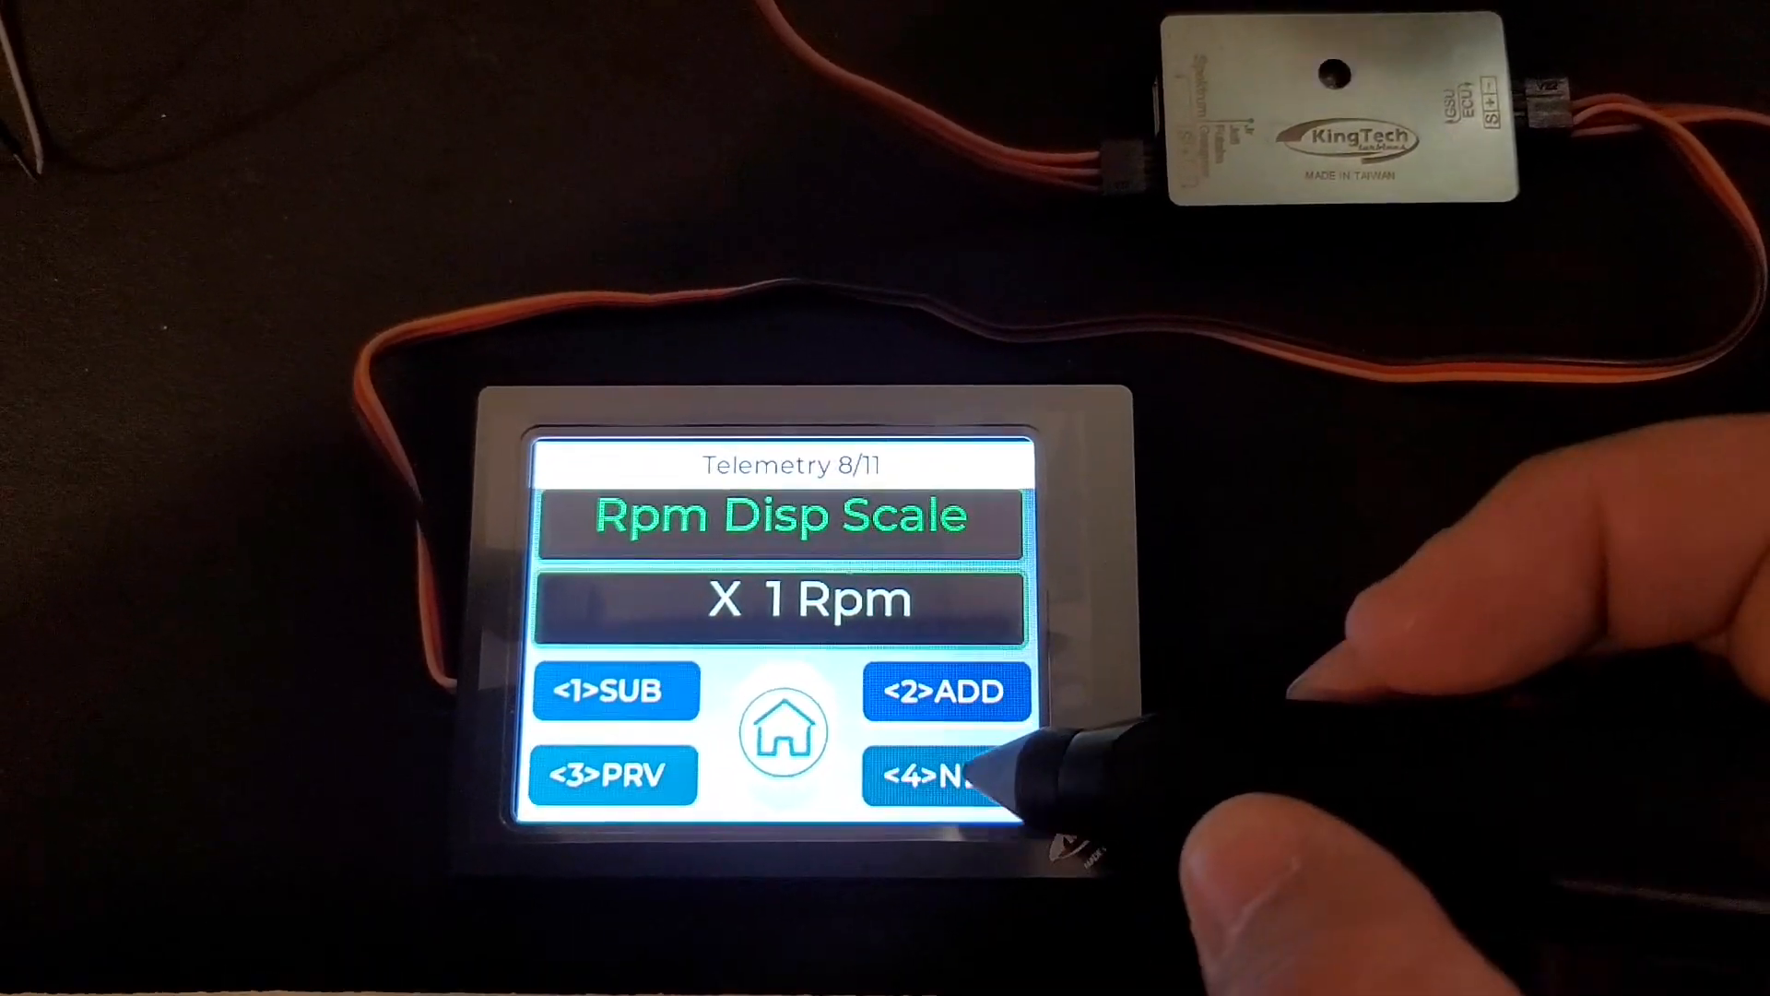
left_click(946, 774)
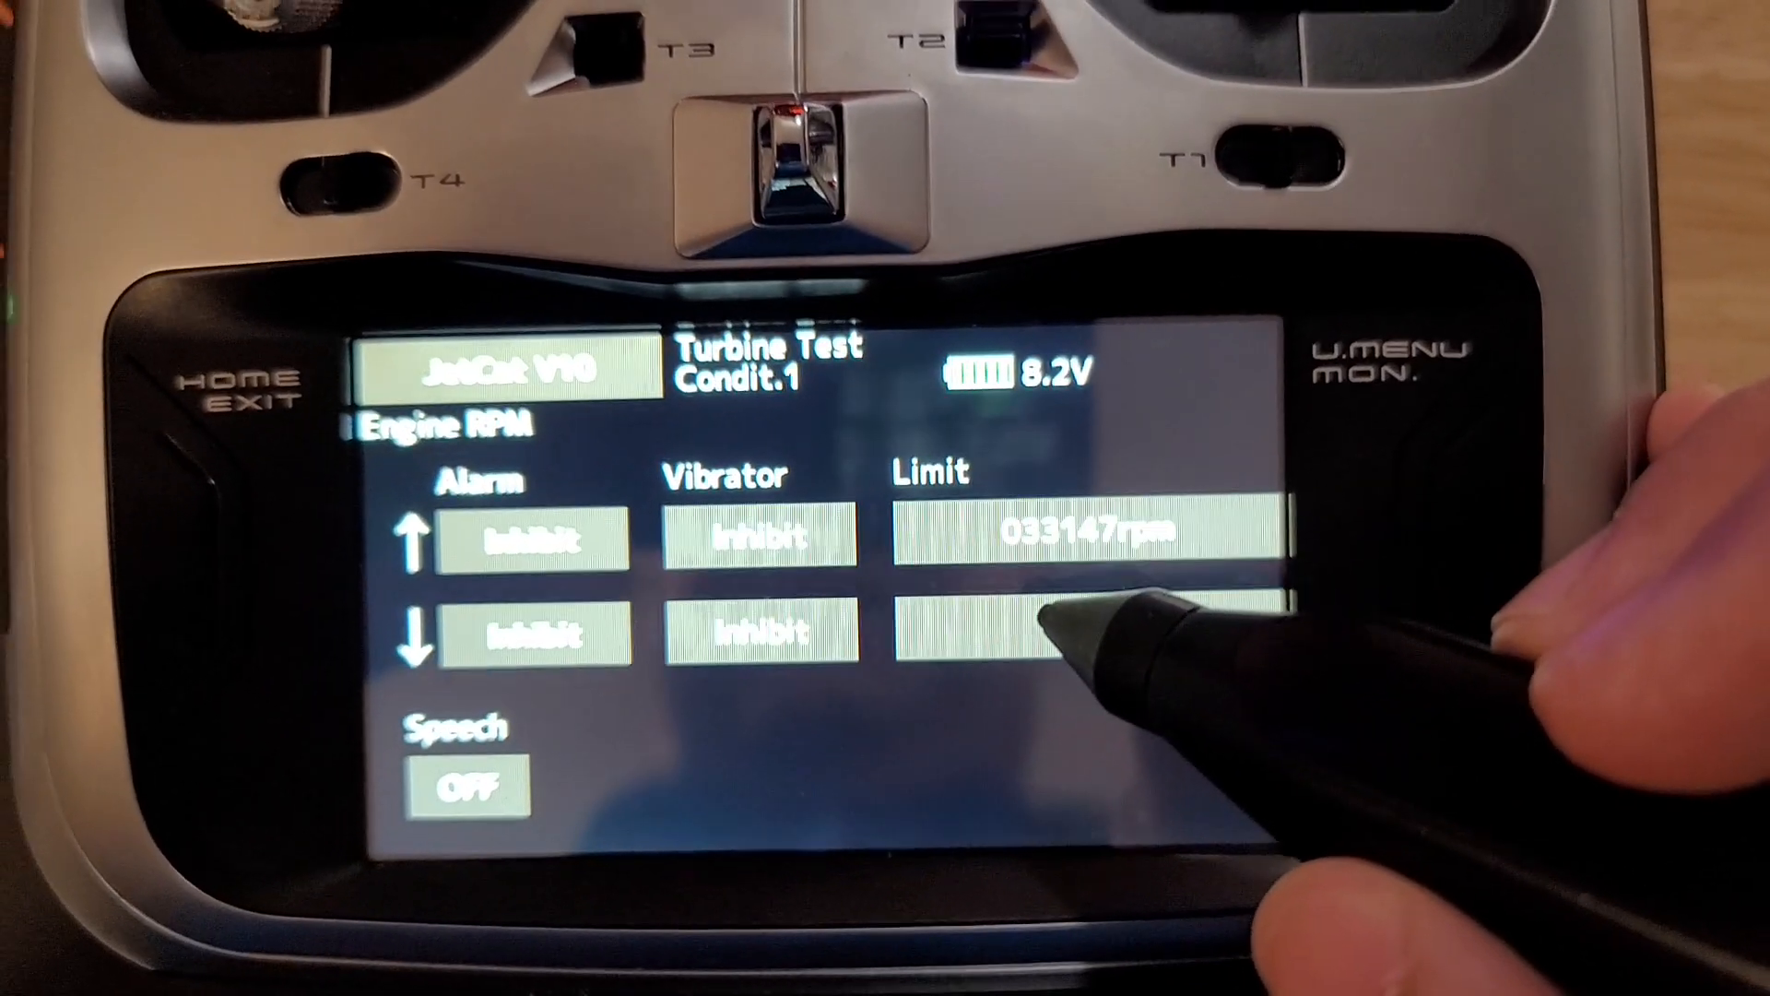
- Raise the JetCat V10 Engine RPM lower limit to 350rpm
left_click(1085, 632)
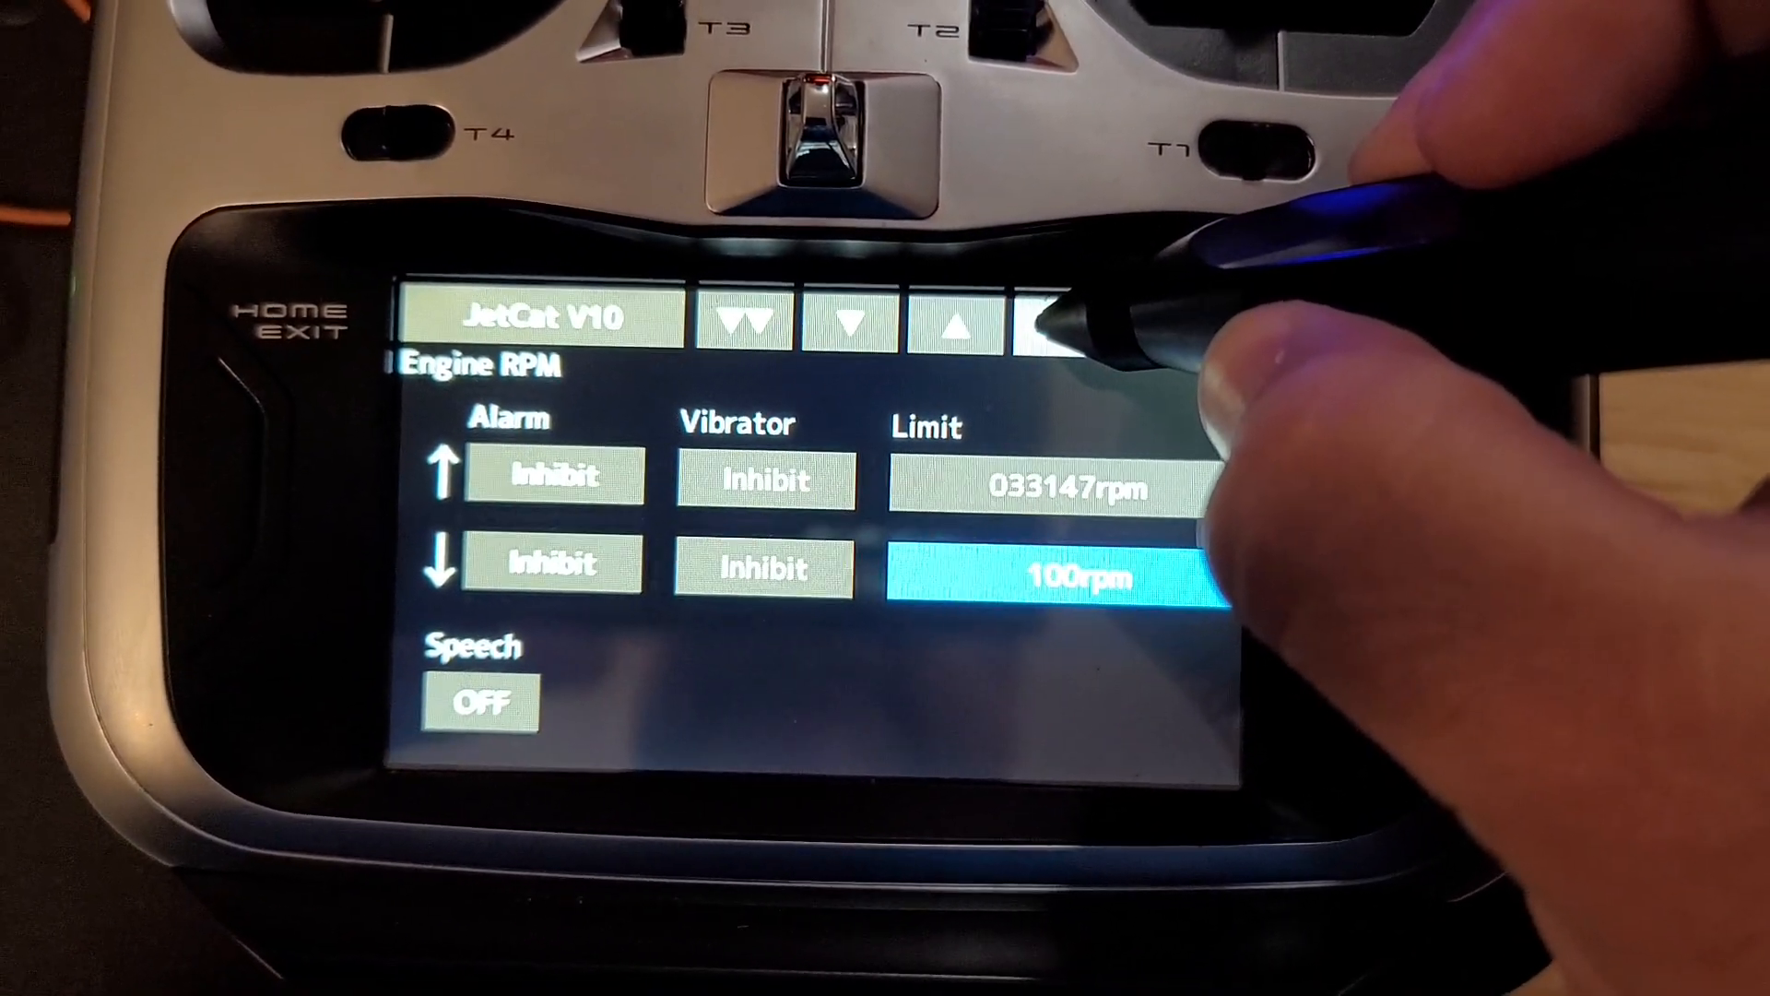
left_click(948, 328)
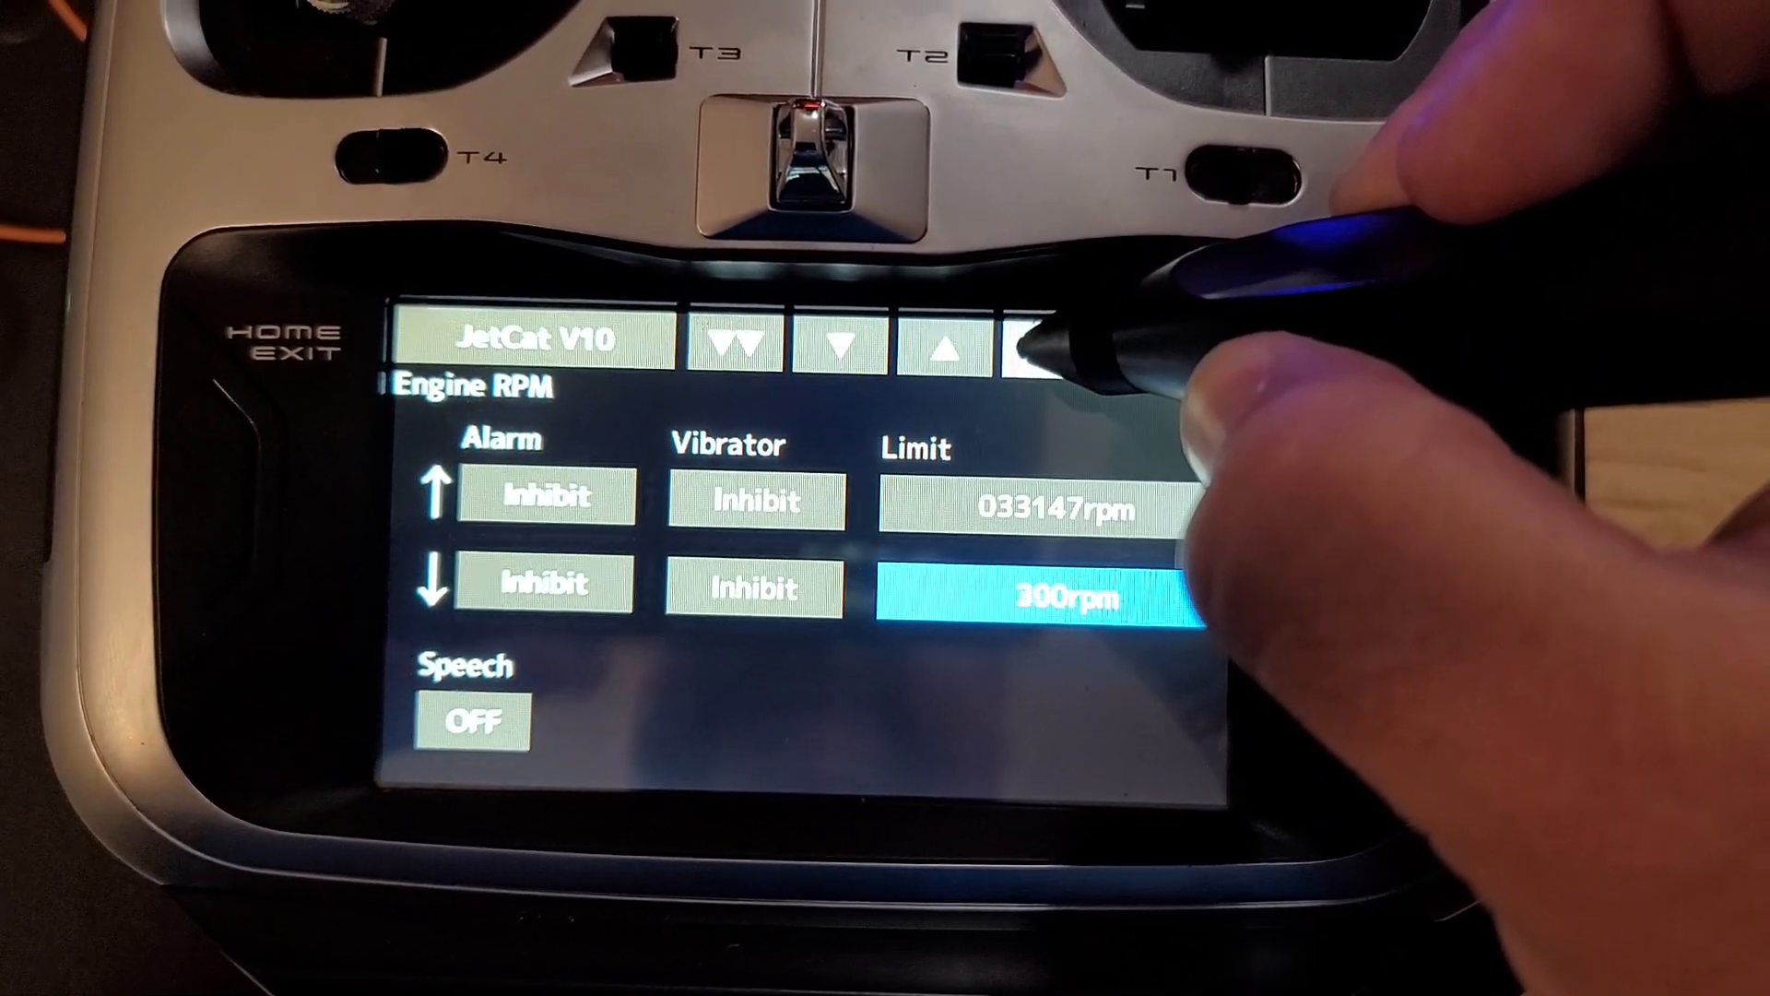
left_click(942, 345)
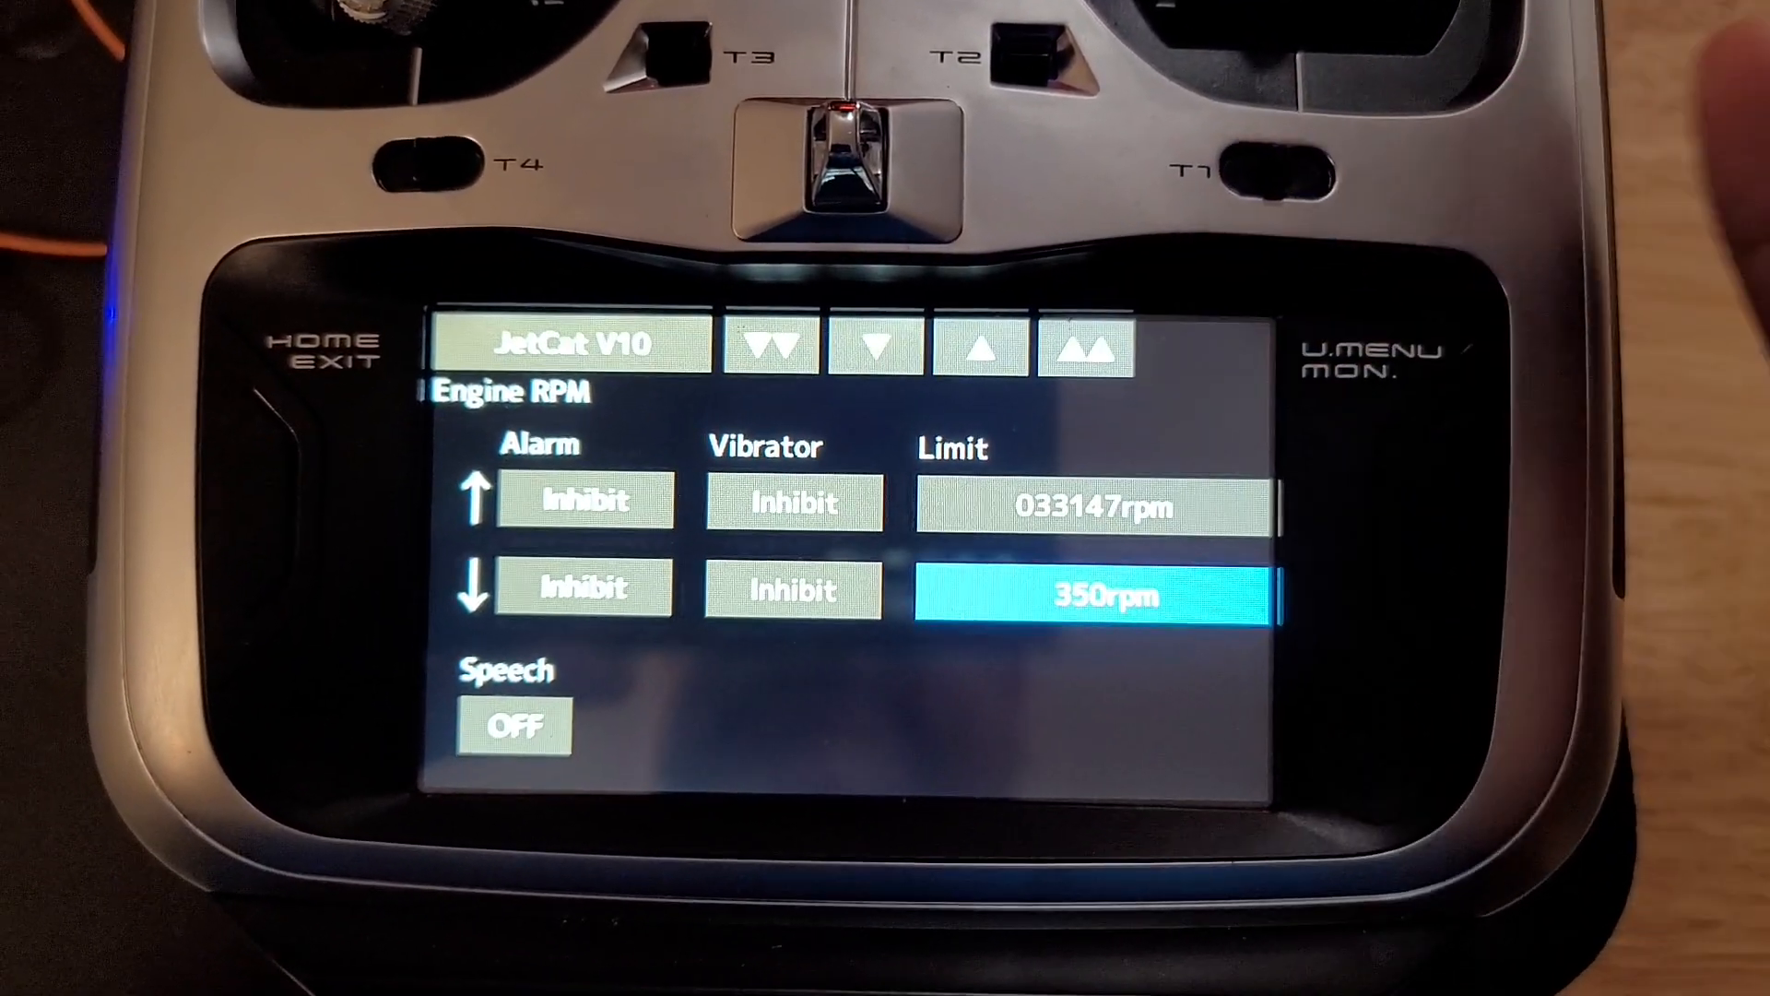